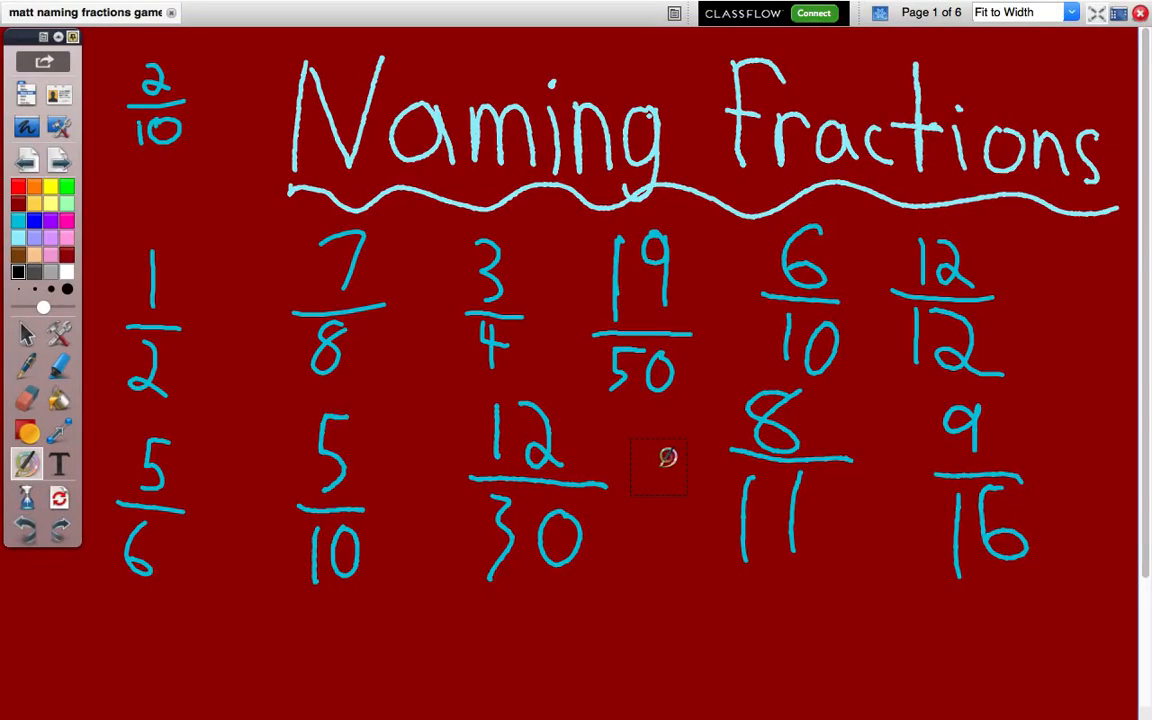
Advance from the Naming Fractions title page to page 2, showing the halved square
{"action": "left_click", "coordinate": [938, 20]}
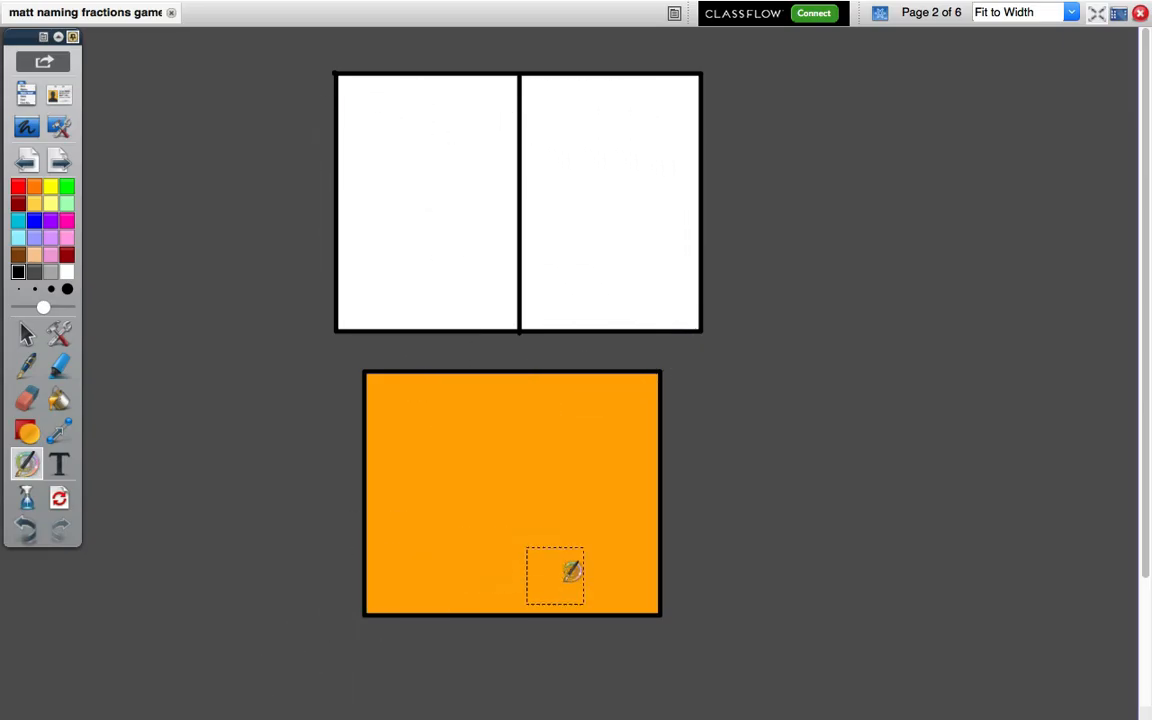
{"action": "left_click_drag", "start_coordinate": [573, 573], "coordinate": [542, 615]}
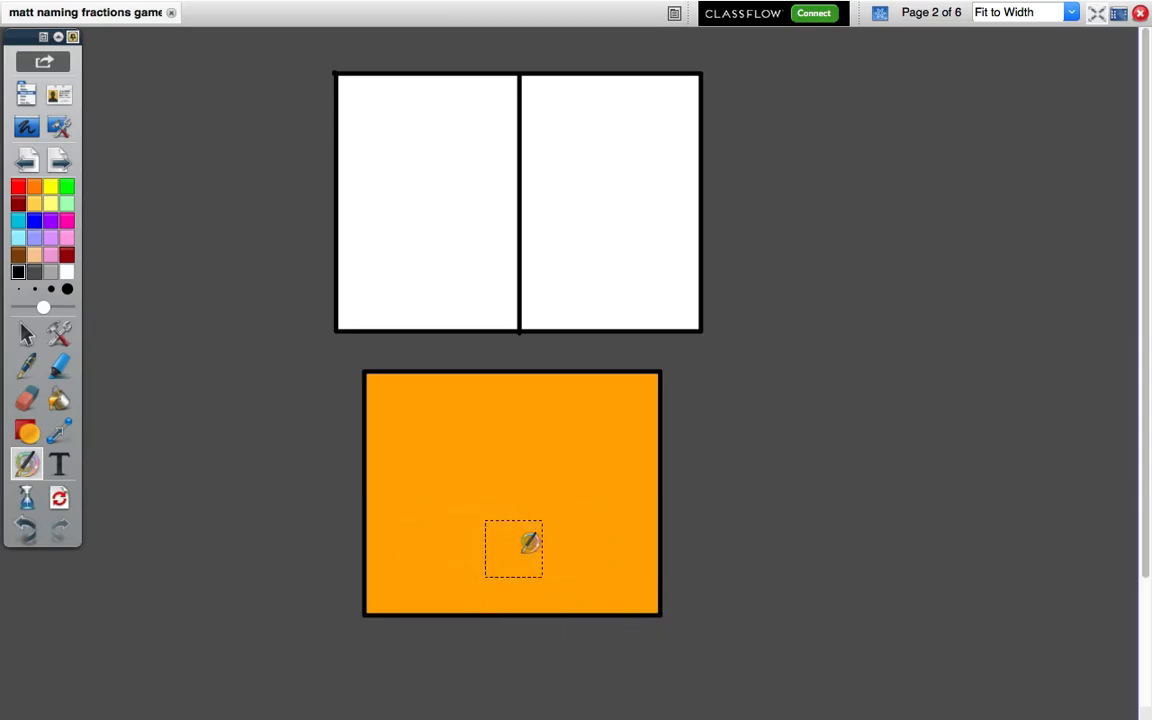
{"action": "left_click_drag", "start_coordinate": [513, 548], "coordinate": [490, 98]}
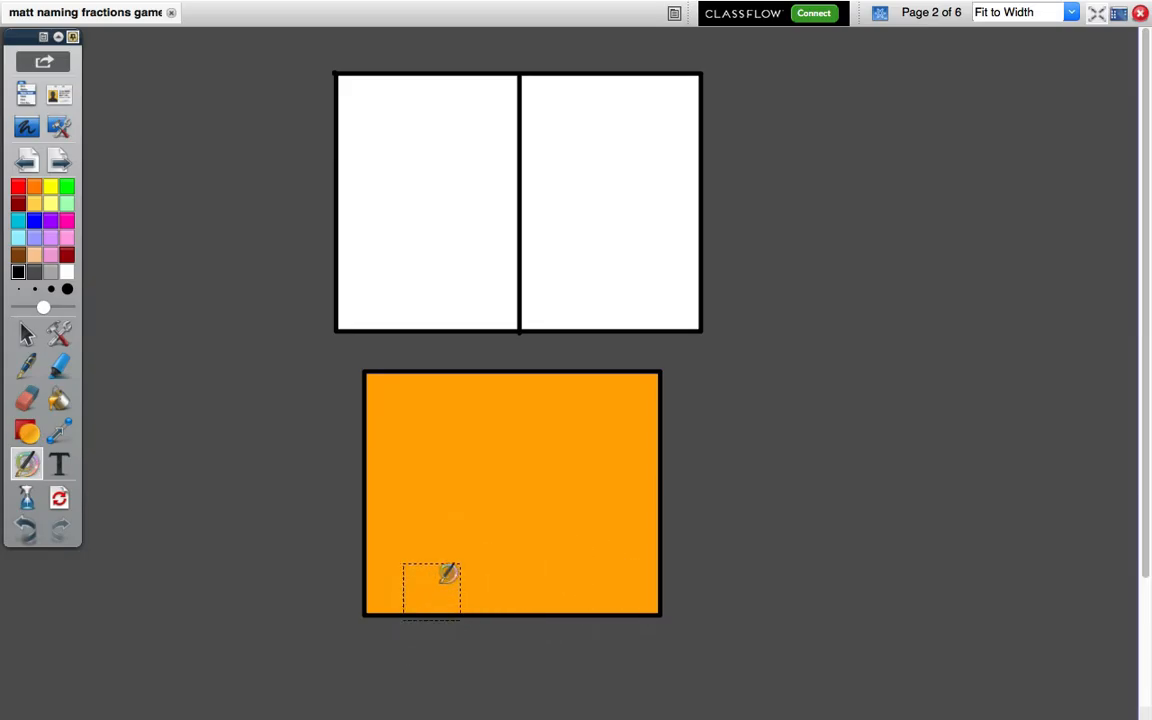
{"action": "left_click_drag", "start_coordinate": [430, 590], "coordinate": [758, 558]}
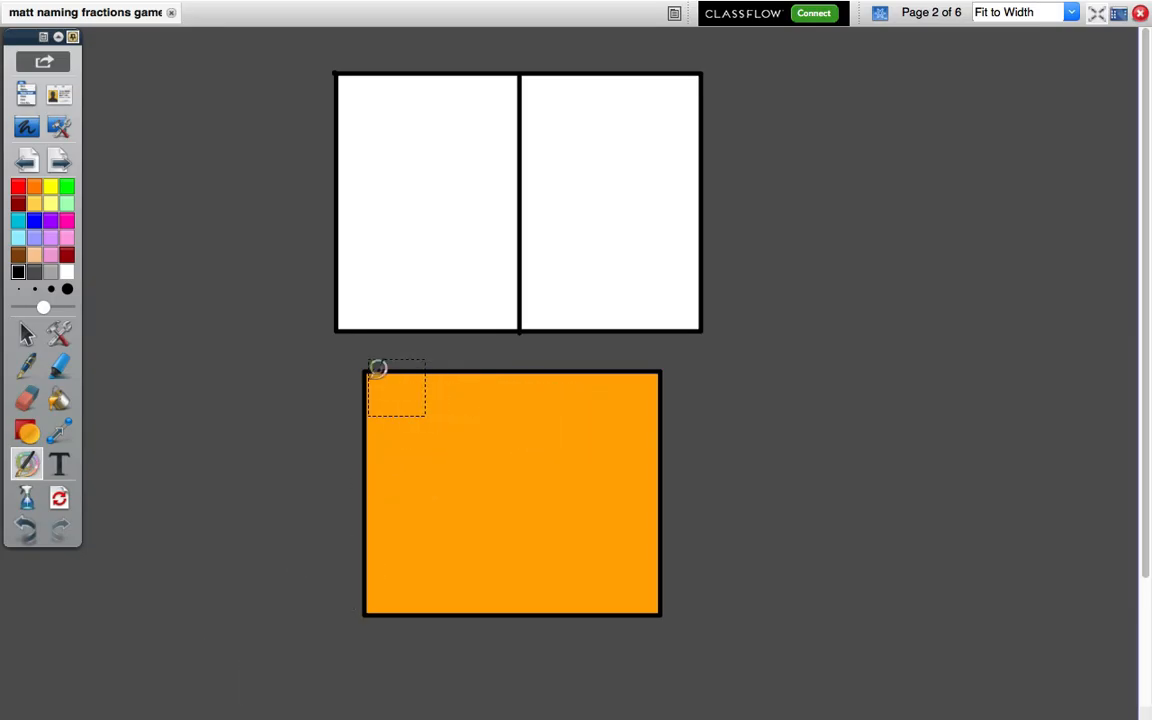
{"action": "left_click_drag", "start_coordinate": [395, 390], "coordinate": [582, 218]}
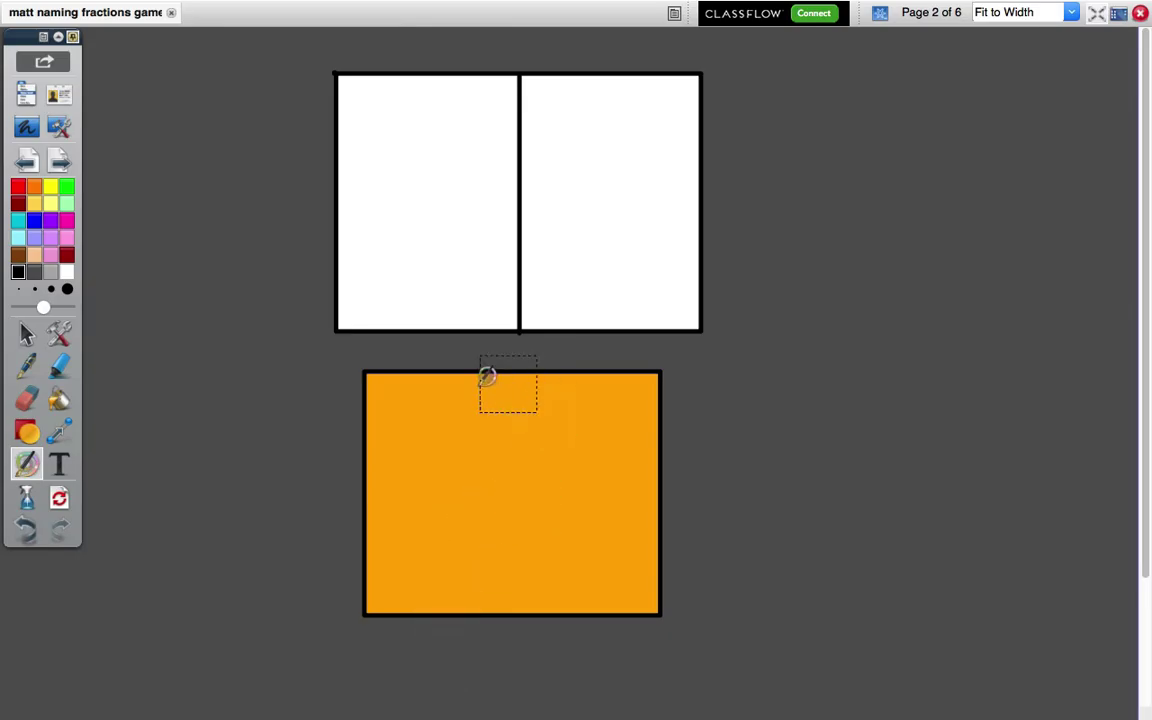
{"action": "left_click_drag", "start_coordinate": [508, 384], "coordinate": [355, 545]}
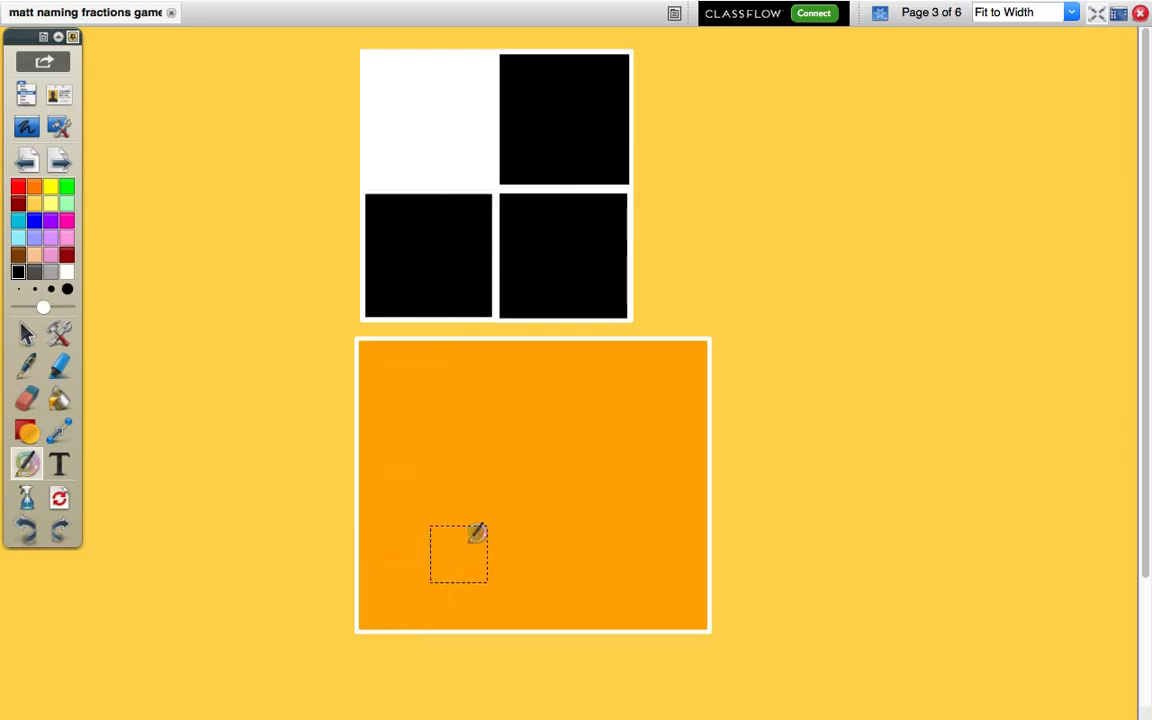
Rub the eraser over the orange cover below the three-quarters shaded square
{"action": "left_click_drag", "start_coordinate": [458, 553], "coordinate": [357, 668]}
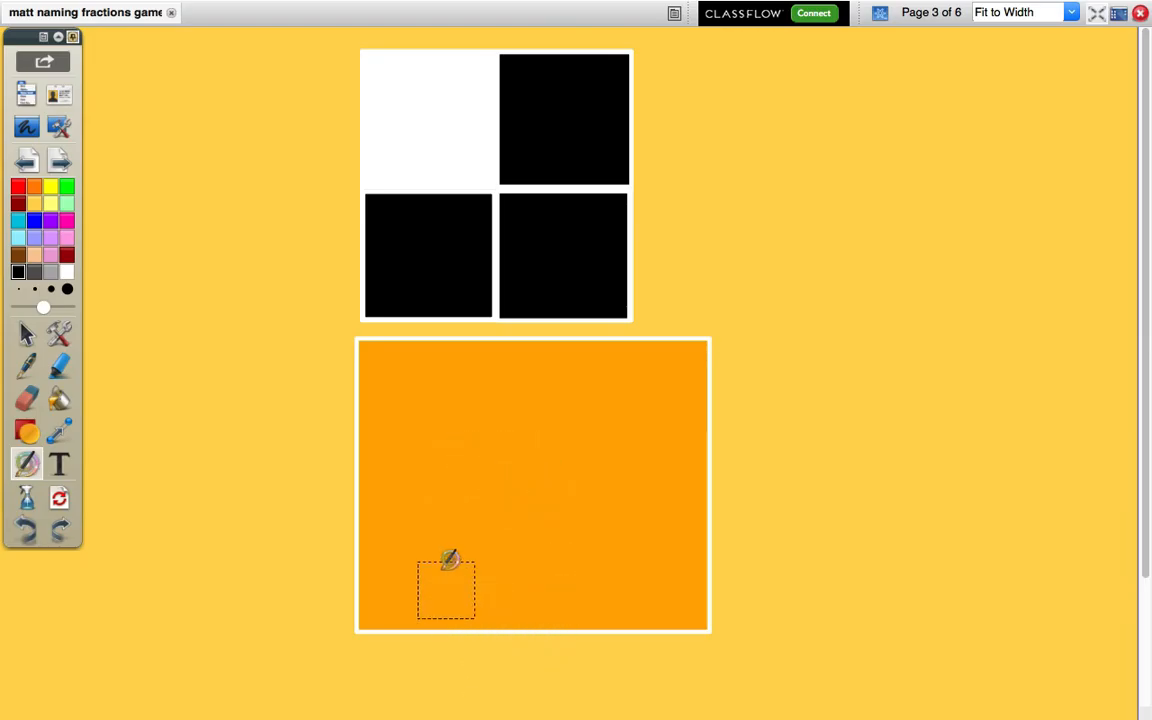
{"action": "left_click_drag", "start_coordinate": [530, 410], "coordinate": [530, 530]}
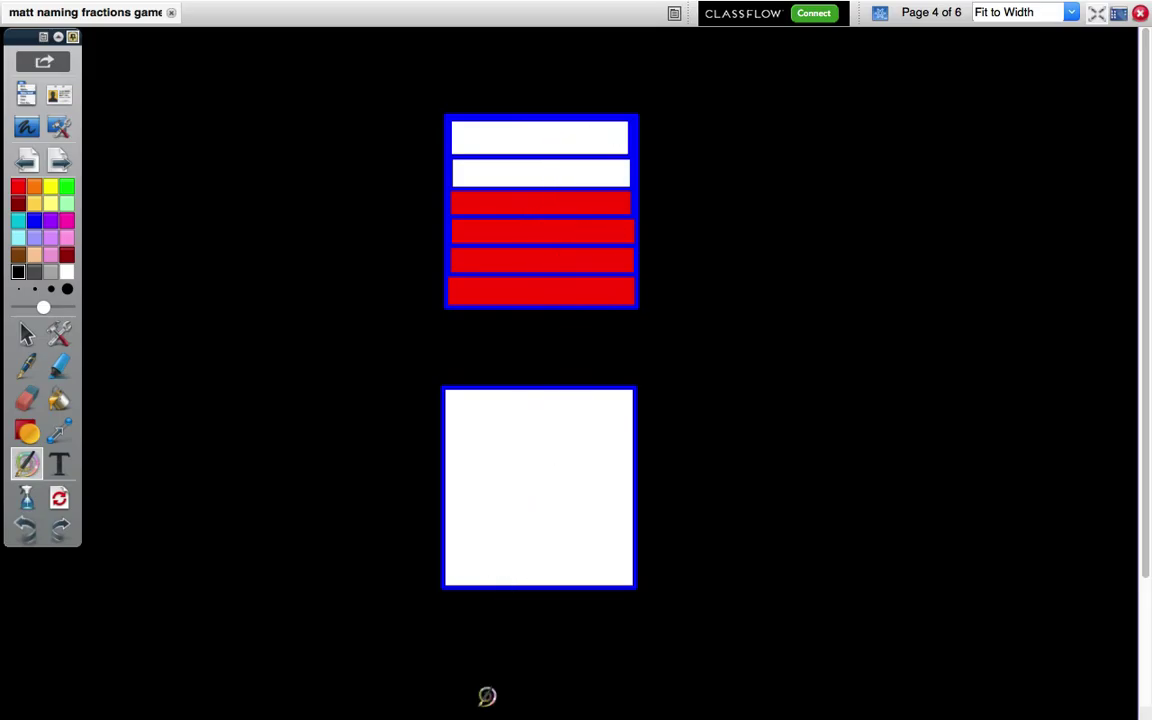
{"action": "mouse_move", "coordinate": [416, 473]}
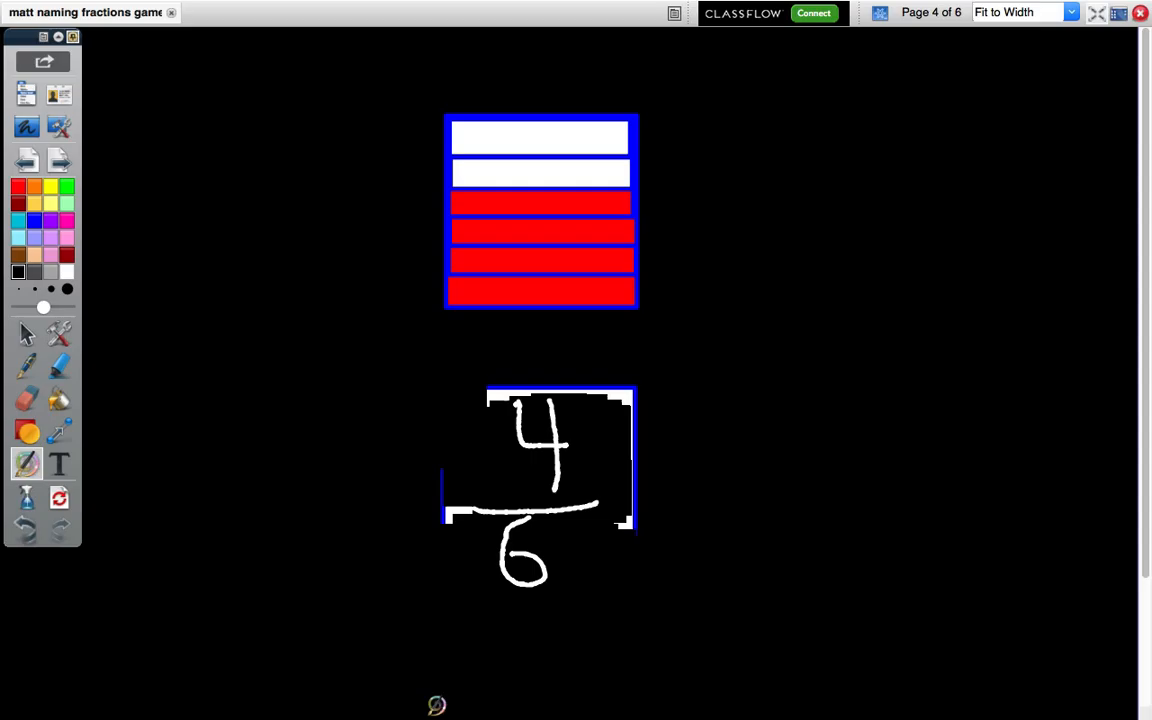
{"action": "mouse_move", "coordinate": [58, 160]}
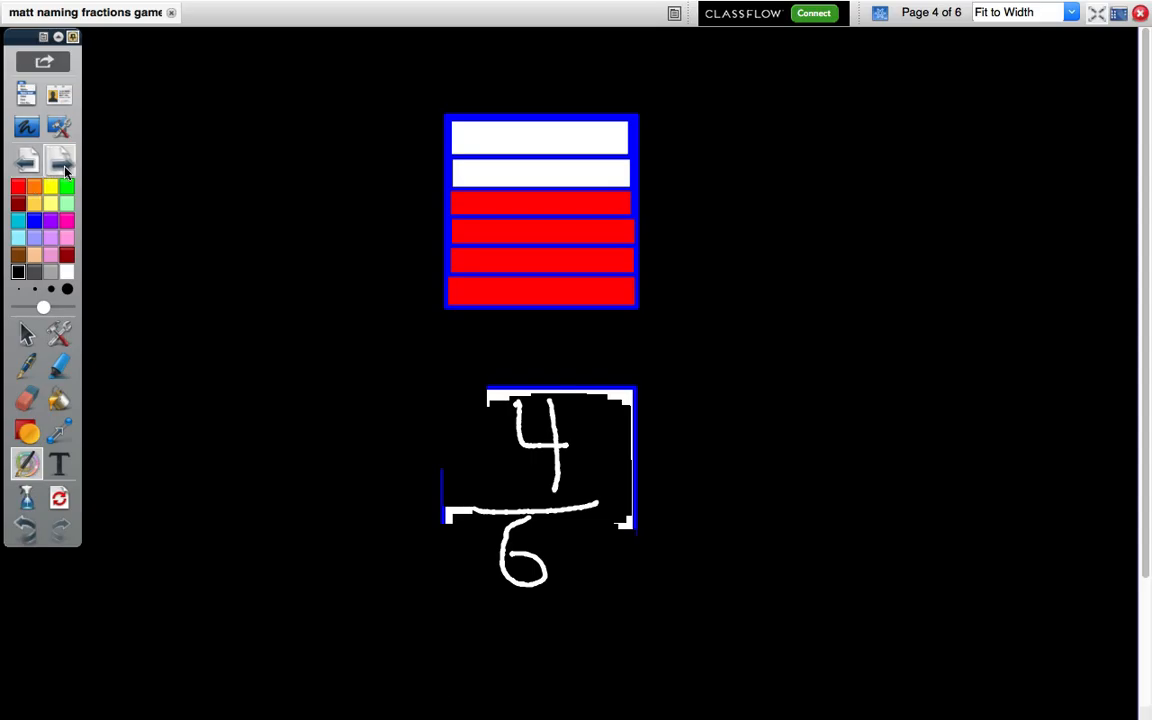
Show the 4/6 answer and reach page 5, with six of twelve strips yellow
{"action": "left_click", "coordinate": [58, 159]}
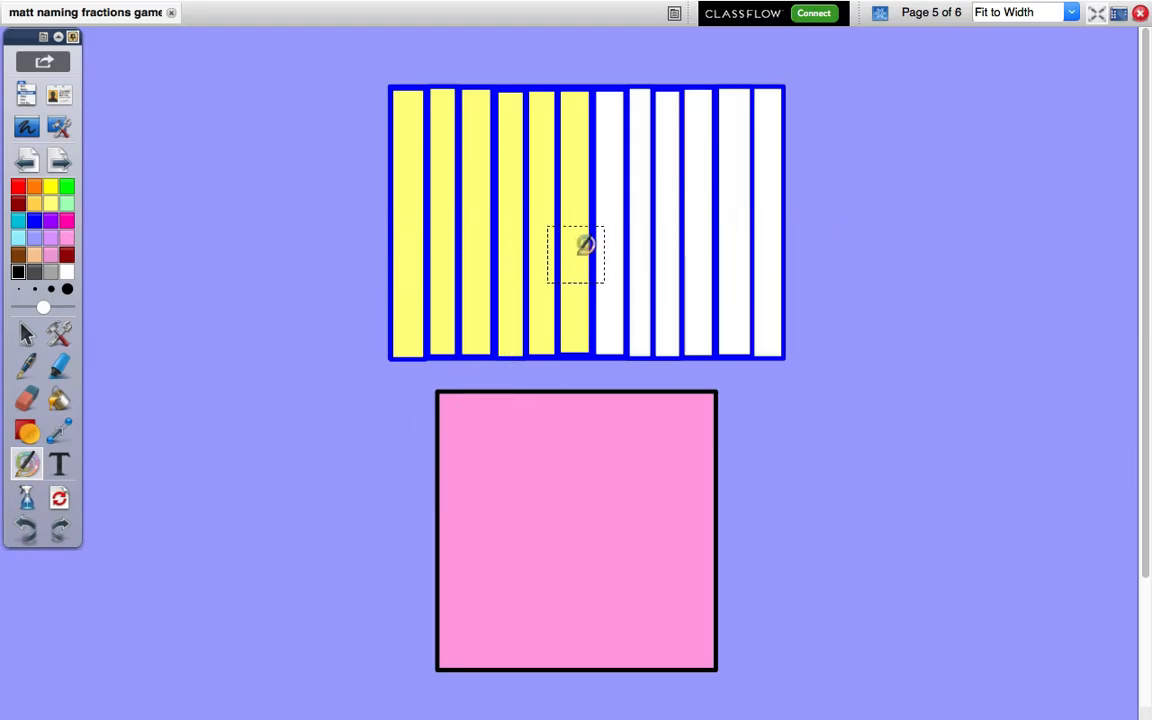
{"action": "left_click_drag", "start_coordinate": [585, 250], "coordinate": [503, 272]}
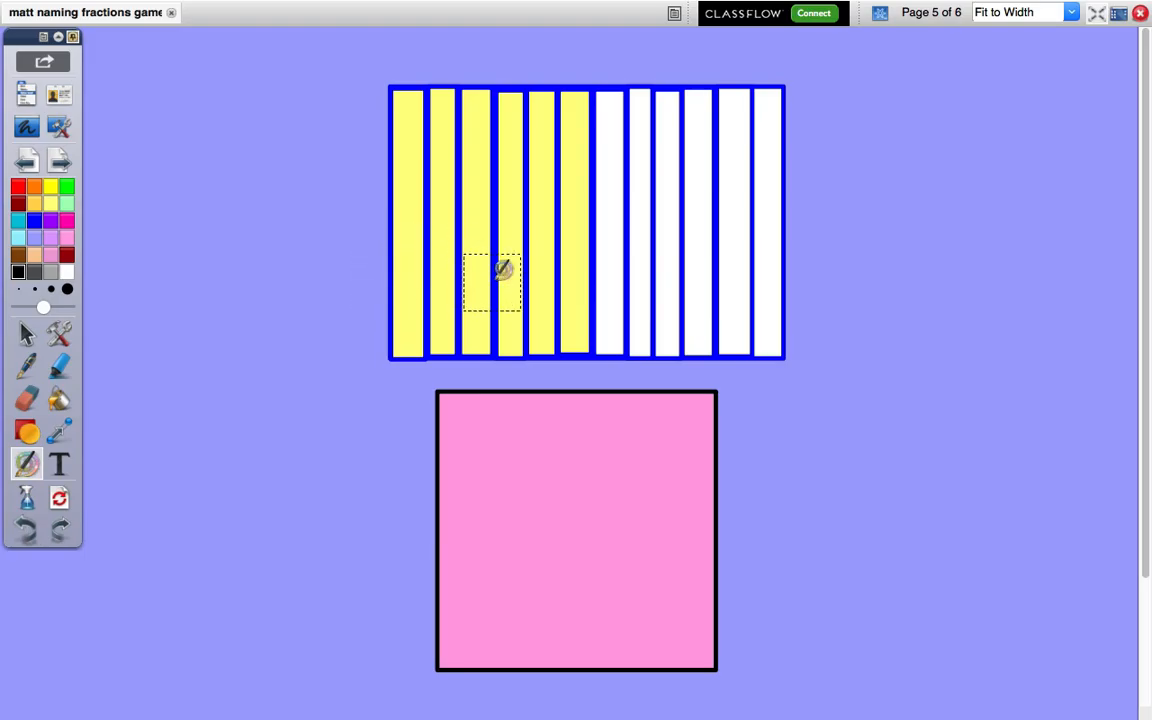